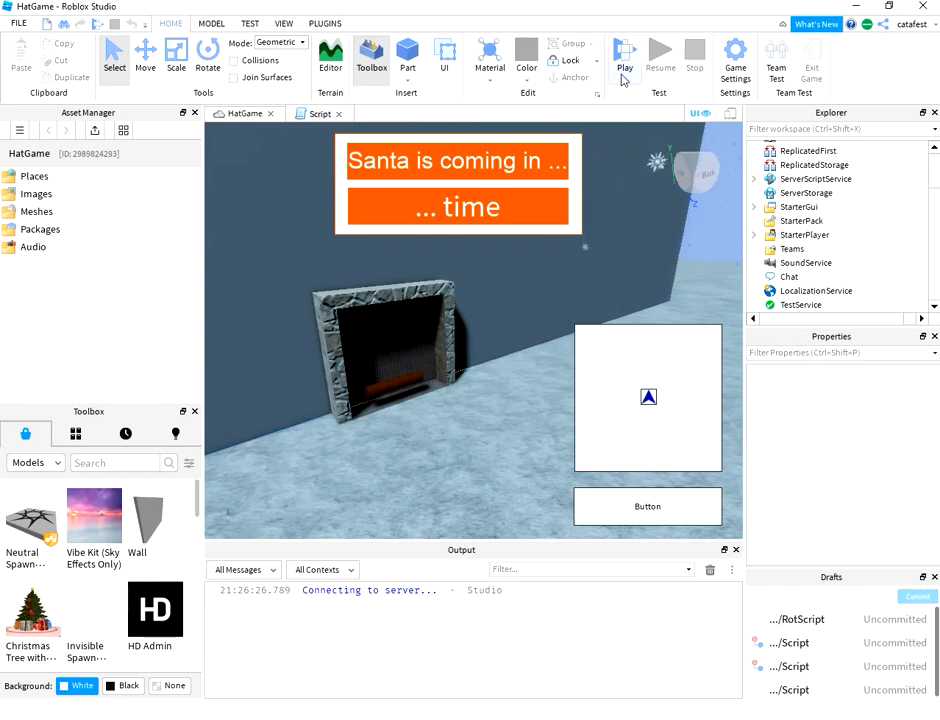
# Step: Start a HatGame play-test, then stop it to return to edit mode
pyautogui.click(624, 55)
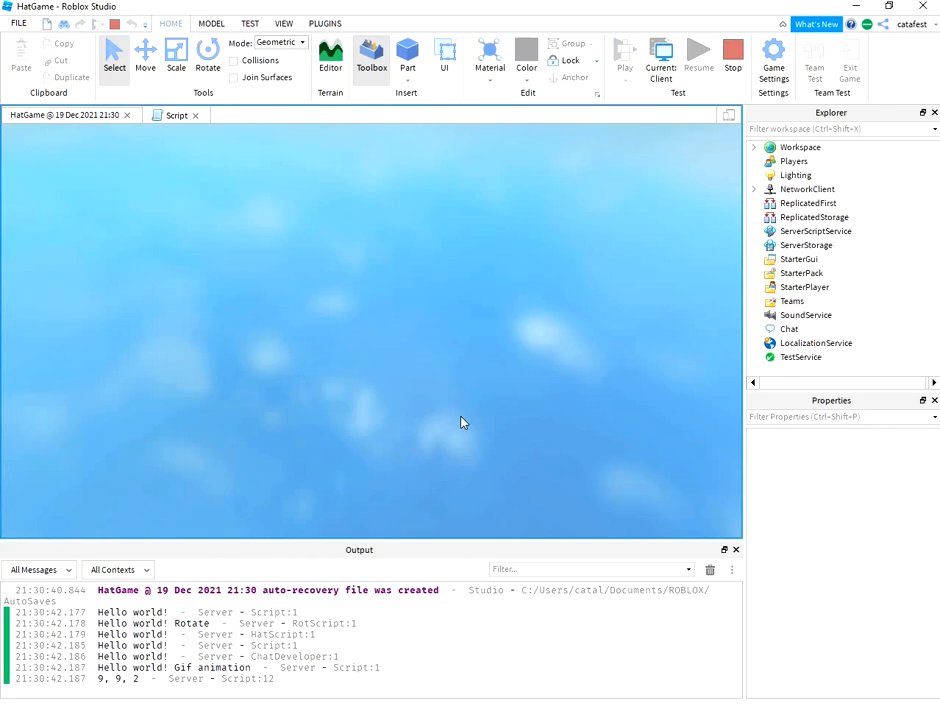
pyautogui.click(624, 55)
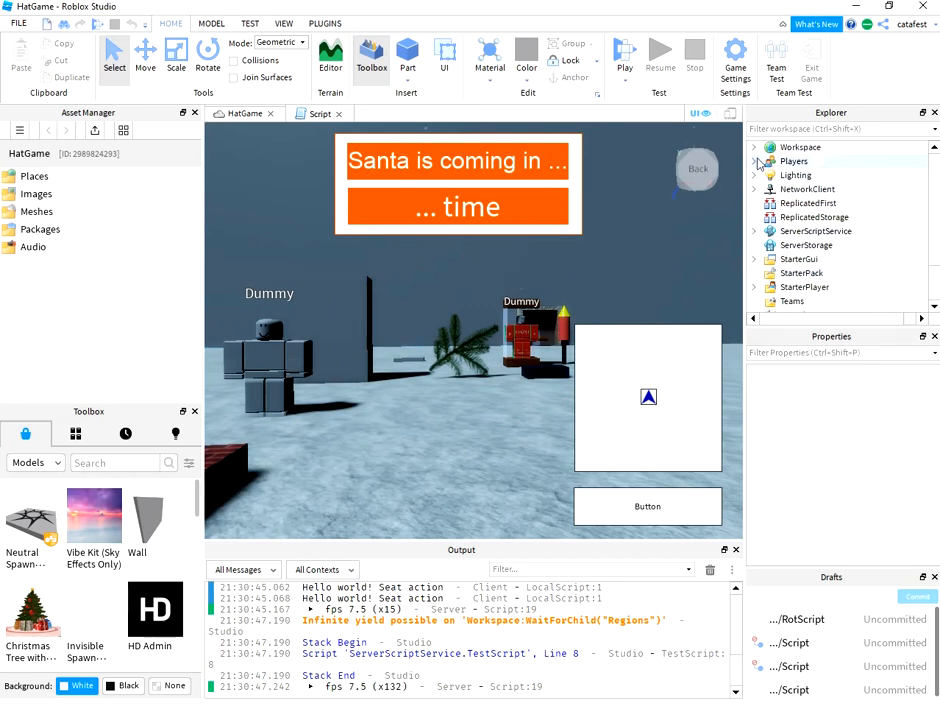
# Step: Expand Workspace in Explorer and scroll down to select the Fireplace part
pyautogui.click(754, 147)
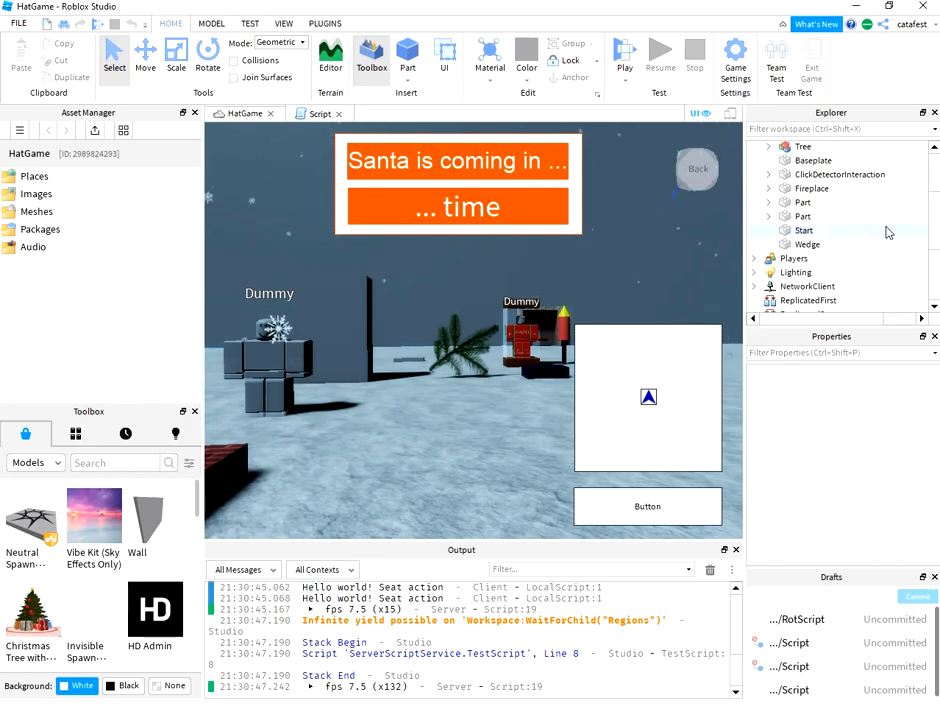
pyautogui.scroll(-3)
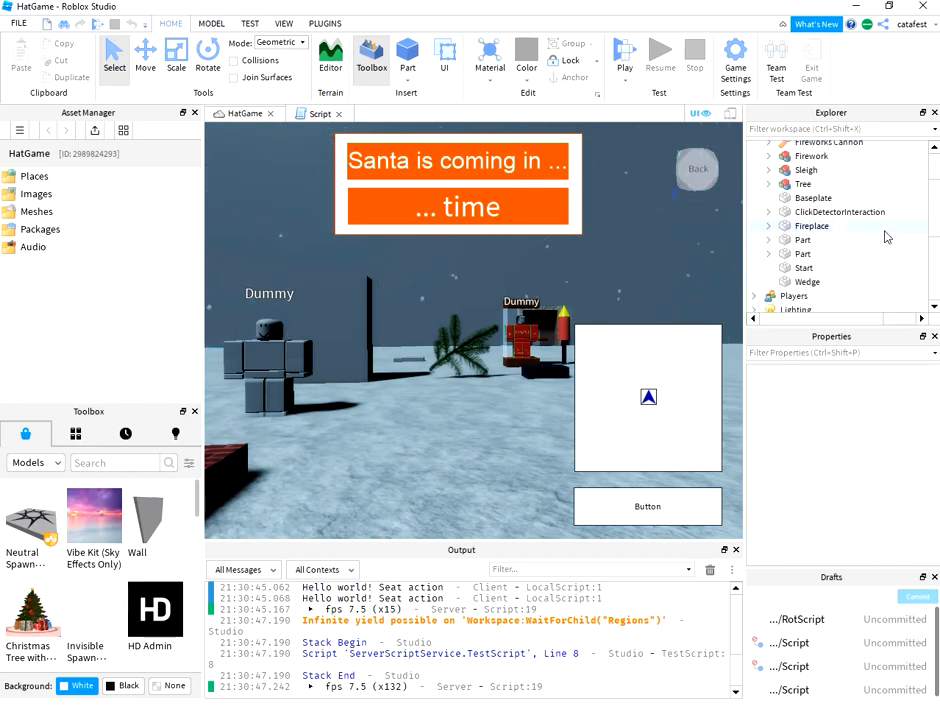
pyautogui.scroll(-3)
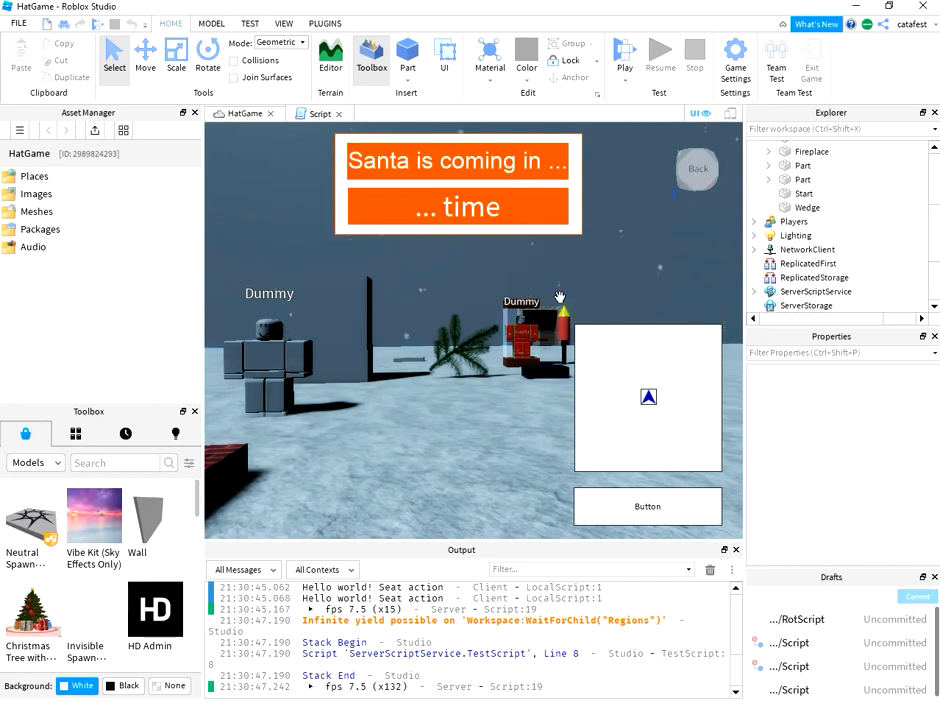
pyautogui.click(809, 151)
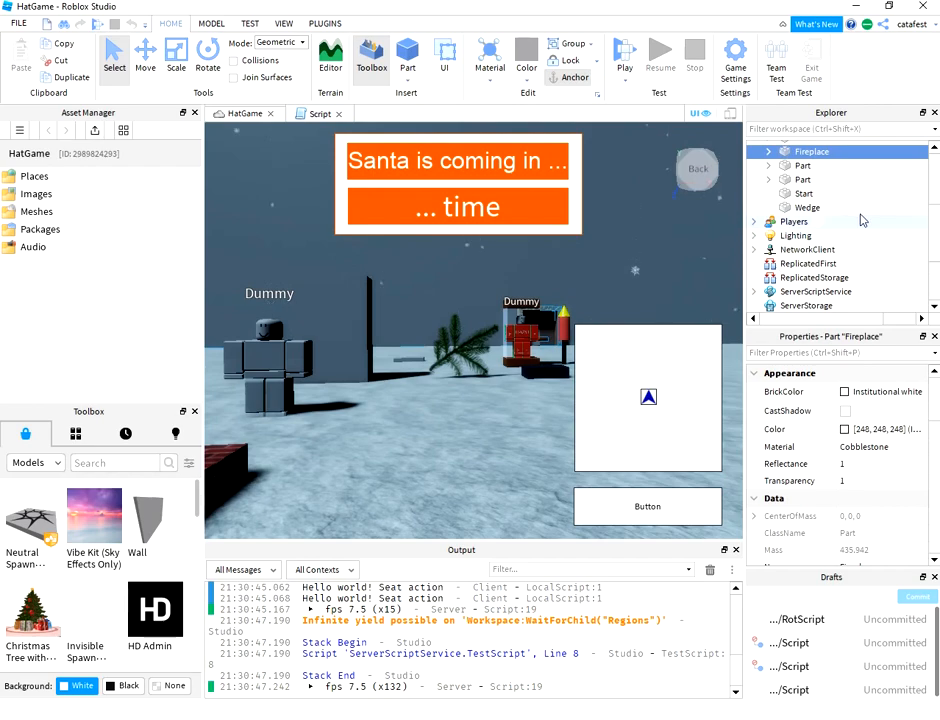
# Step: Expand Fireplace and its Texture to reveal the Script, then frame Fireplace in view
pyautogui.click(754, 151)
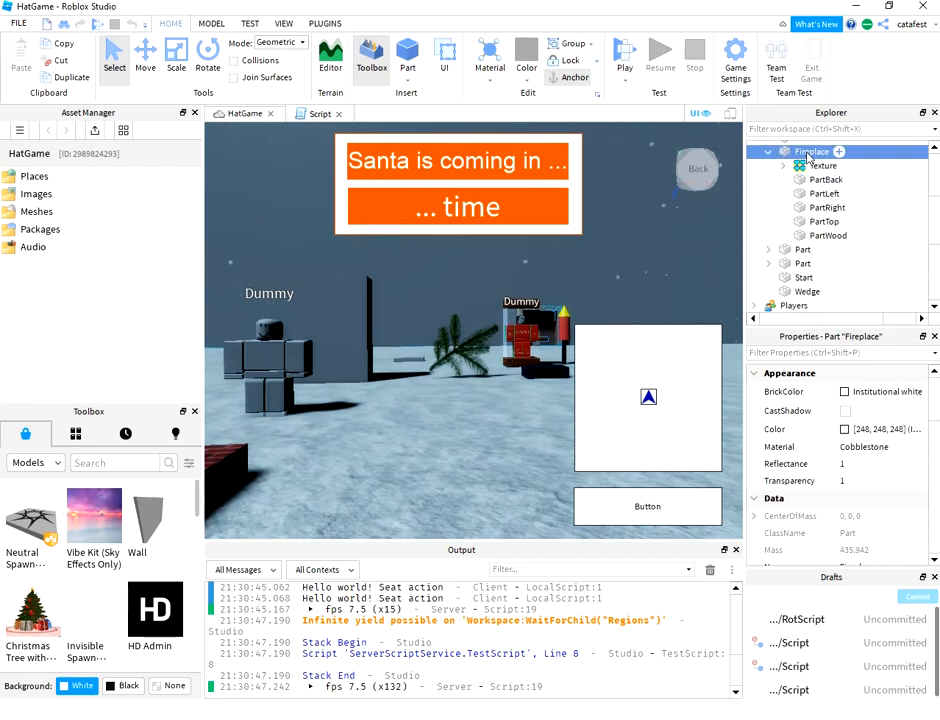
pyautogui.click(818, 165)
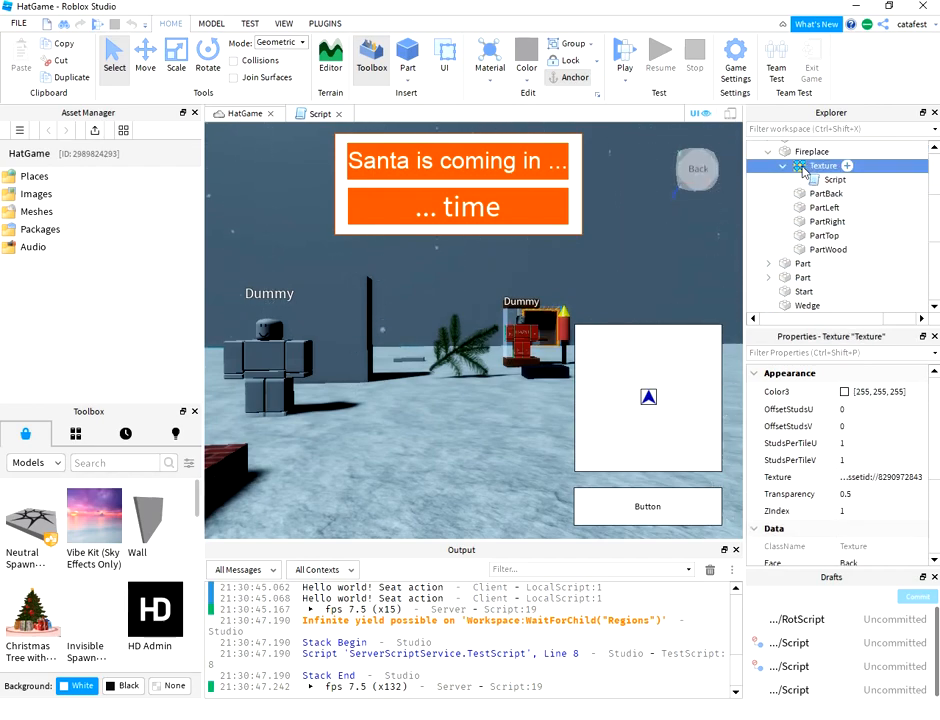
pyautogui.click(835, 179)
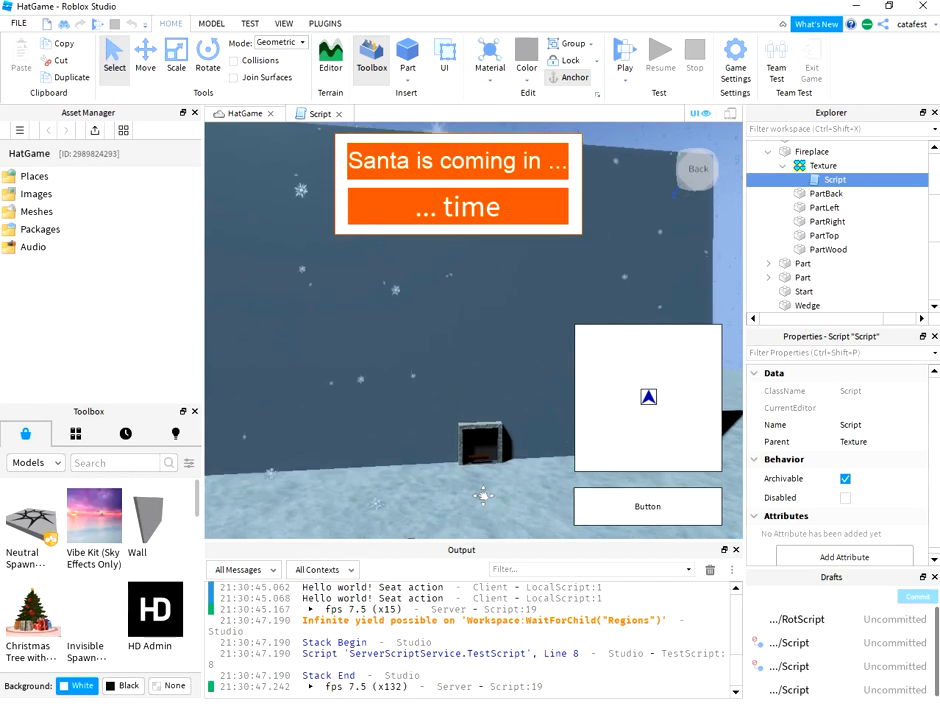
pyautogui.click(812, 151)
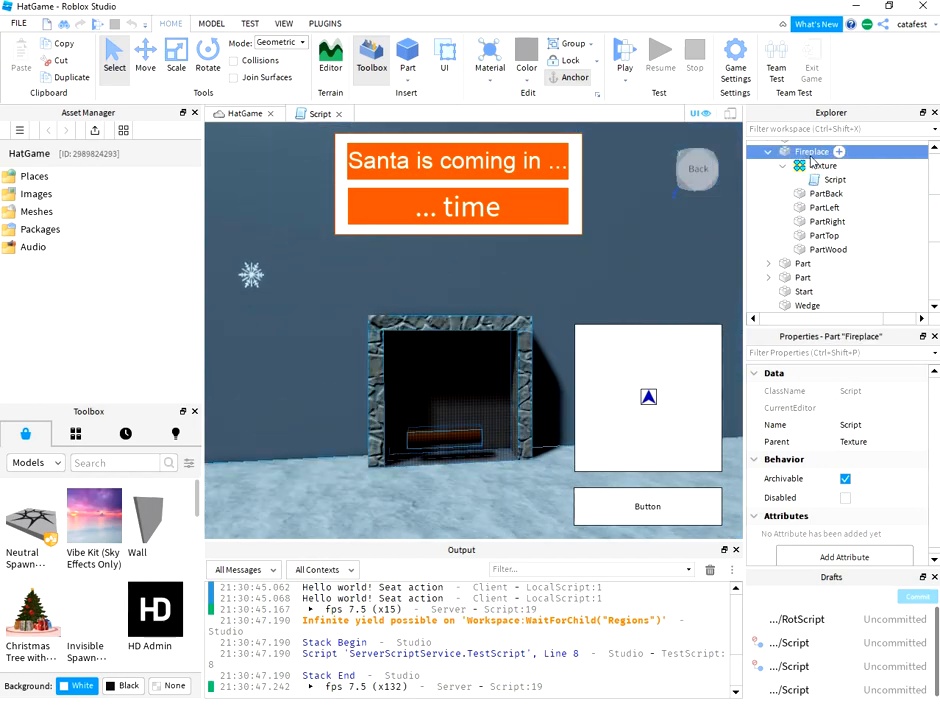
pyautogui.click(824, 165)
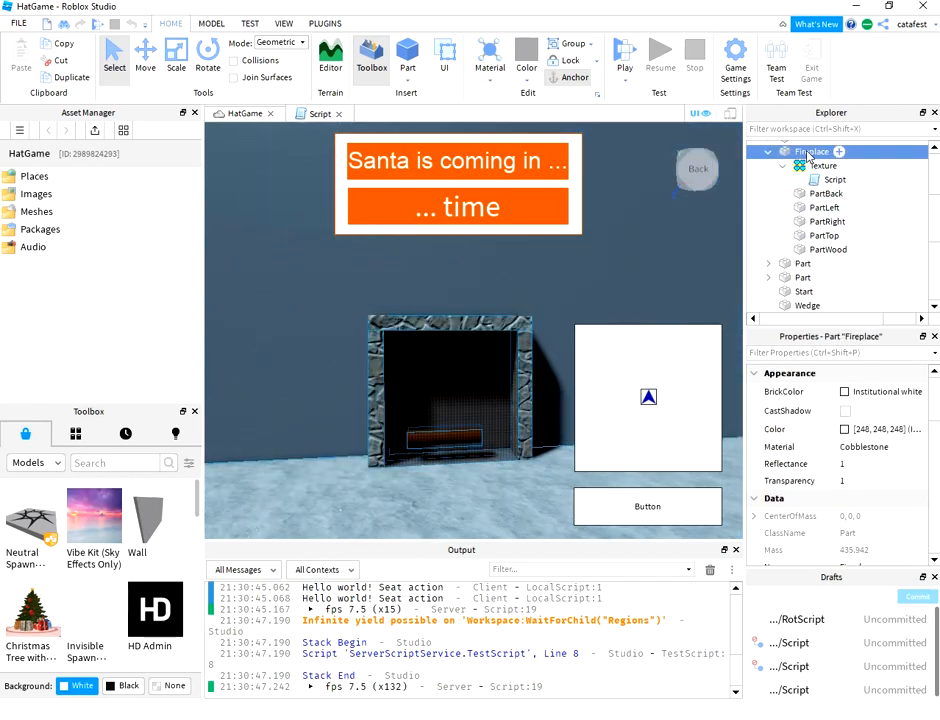
pyautogui.click(826, 193)
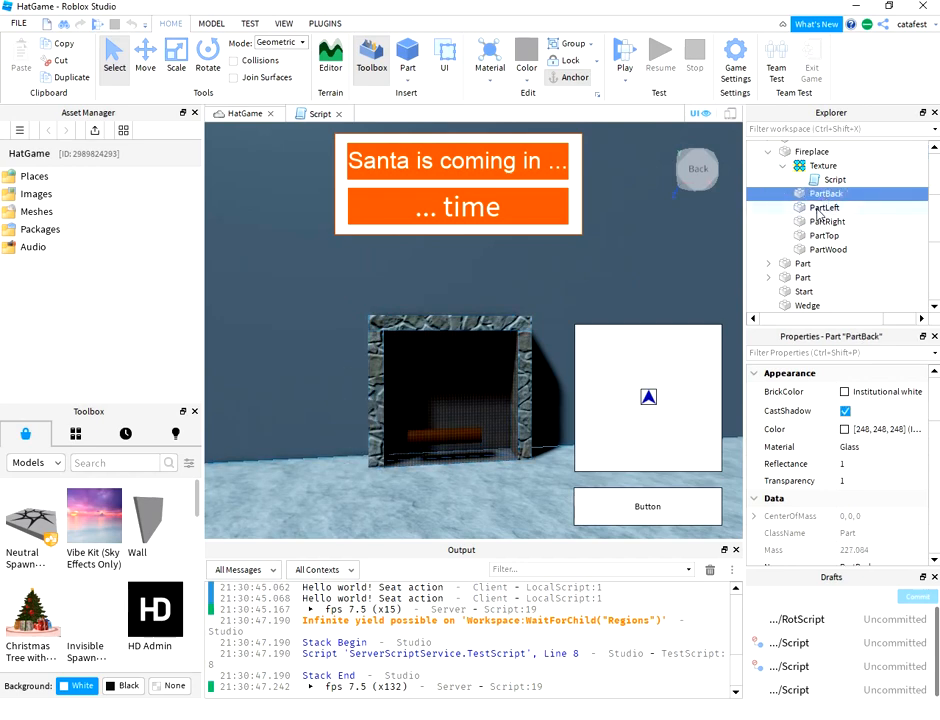
pyautogui.click(822, 207)
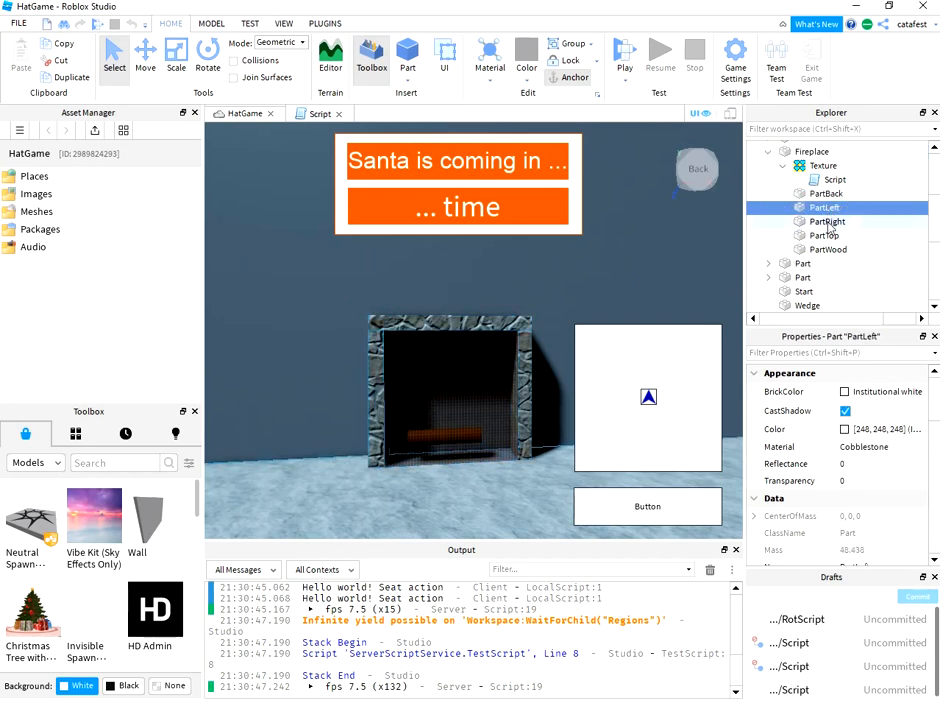
pyautogui.click(826, 221)
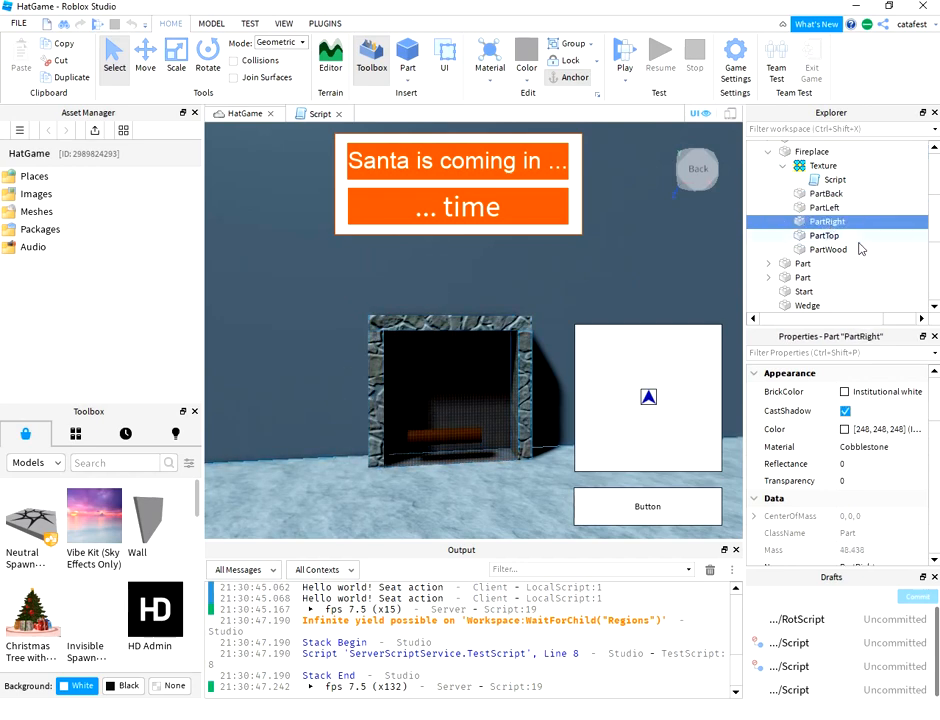
pyautogui.click(825, 235)
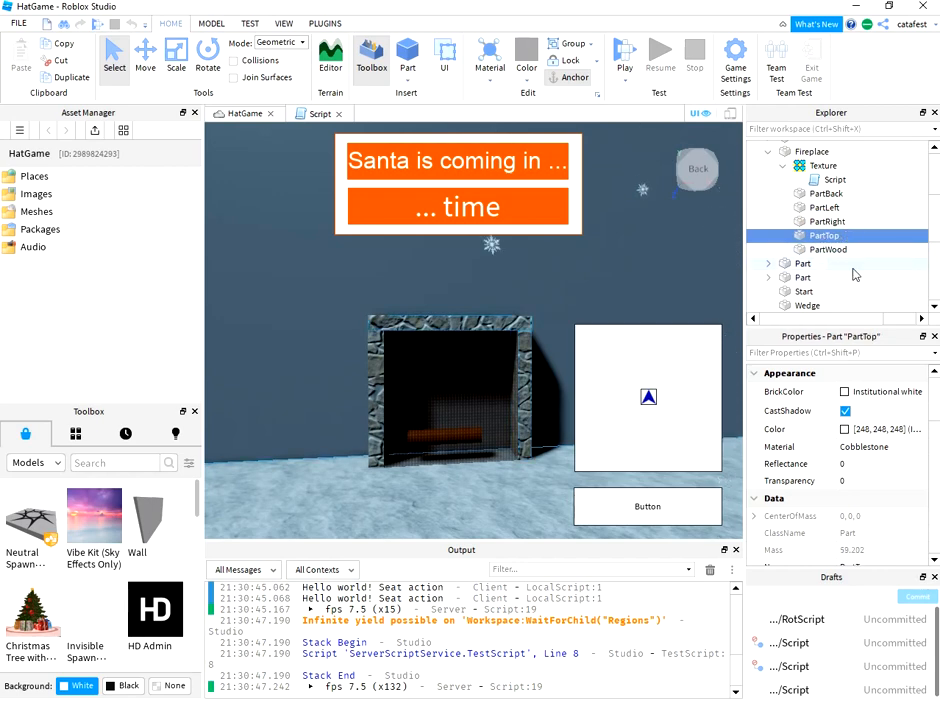
pyautogui.click(825, 249)
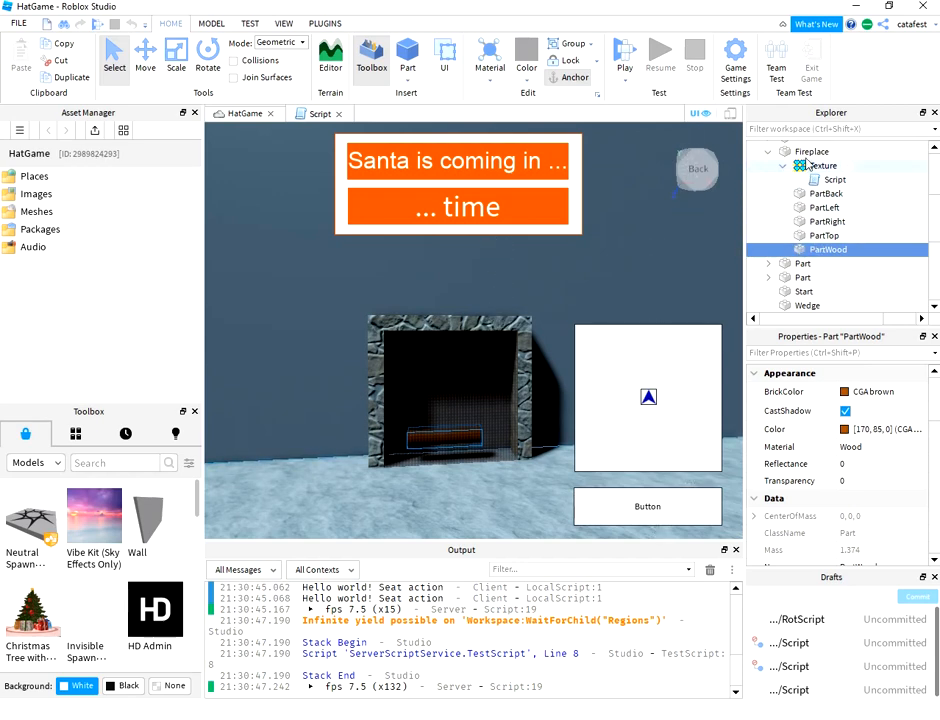
pyautogui.click(812, 151)
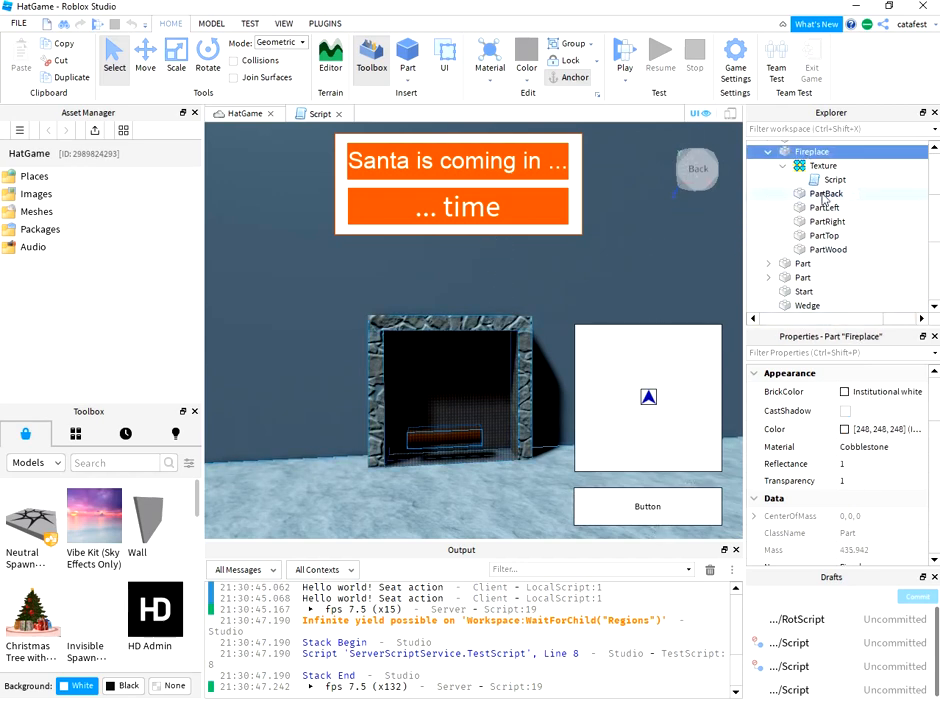
pyautogui.click(823, 165)
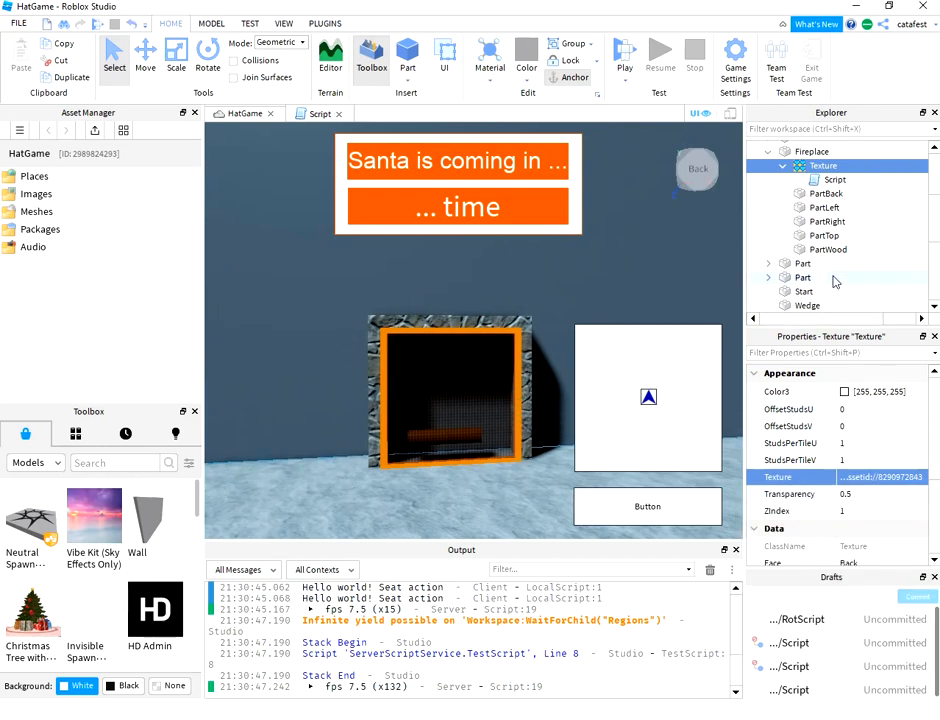
pyautogui.moveTo(623, 272)
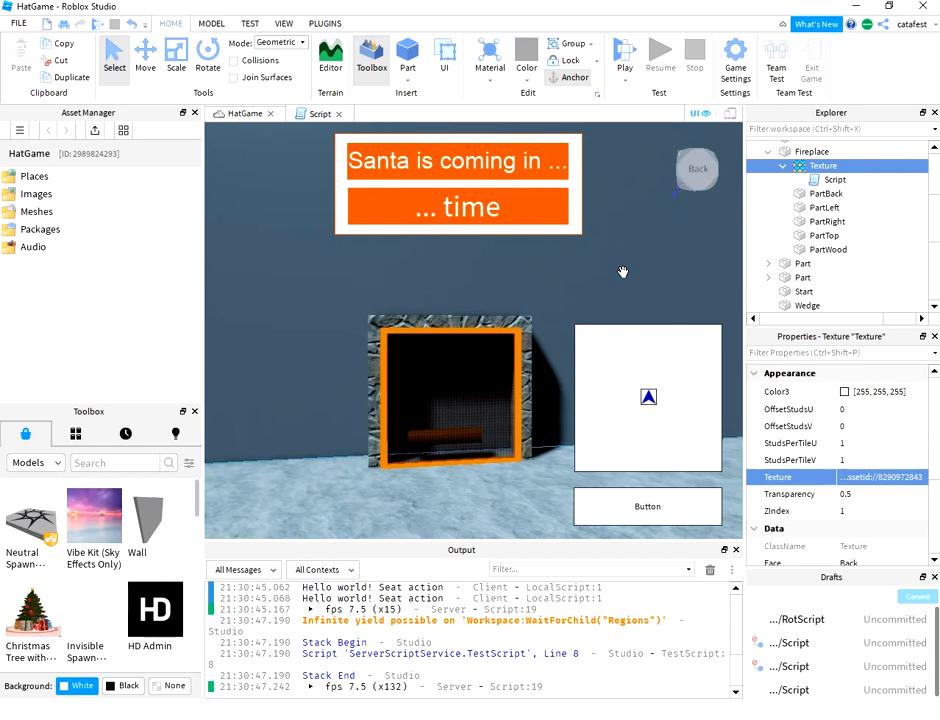
pyautogui.moveTo(657, 256)
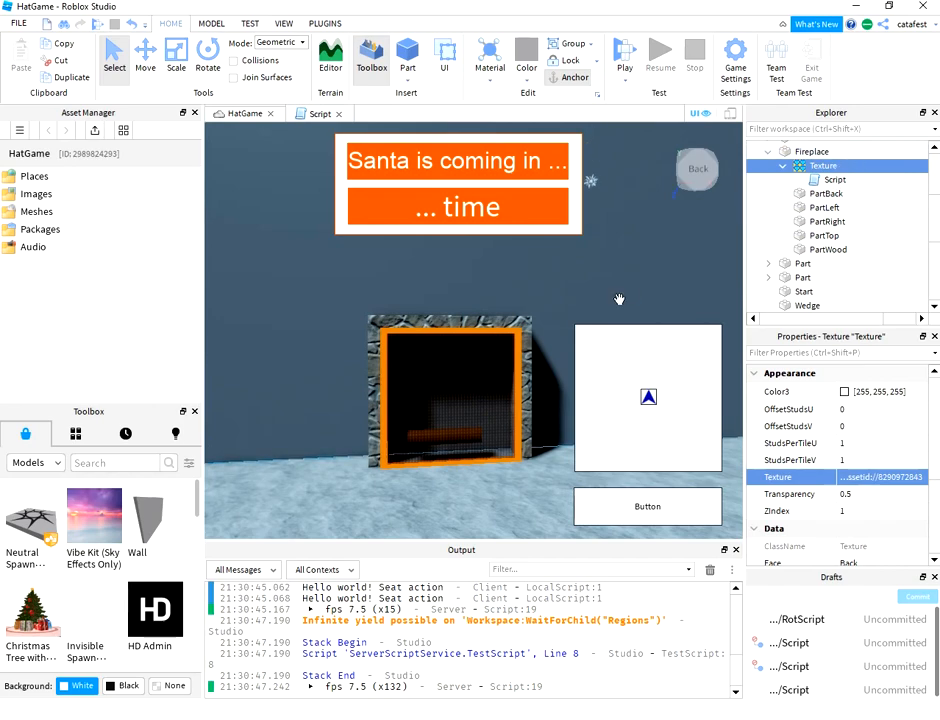
pyautogui.click(832, 180)
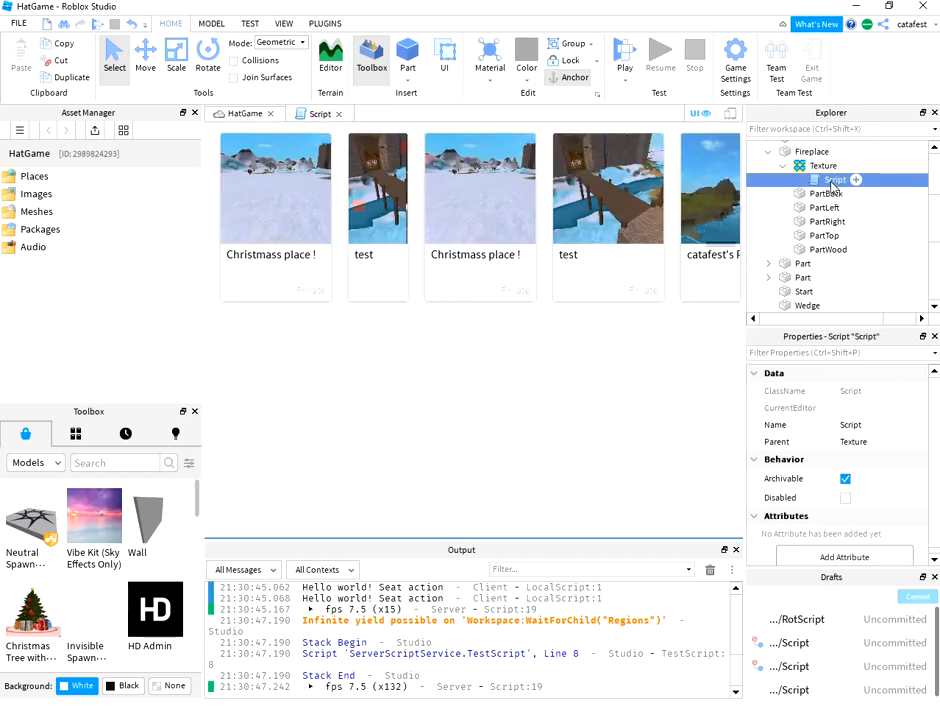
pyautogui.doubleClick(832, 179)
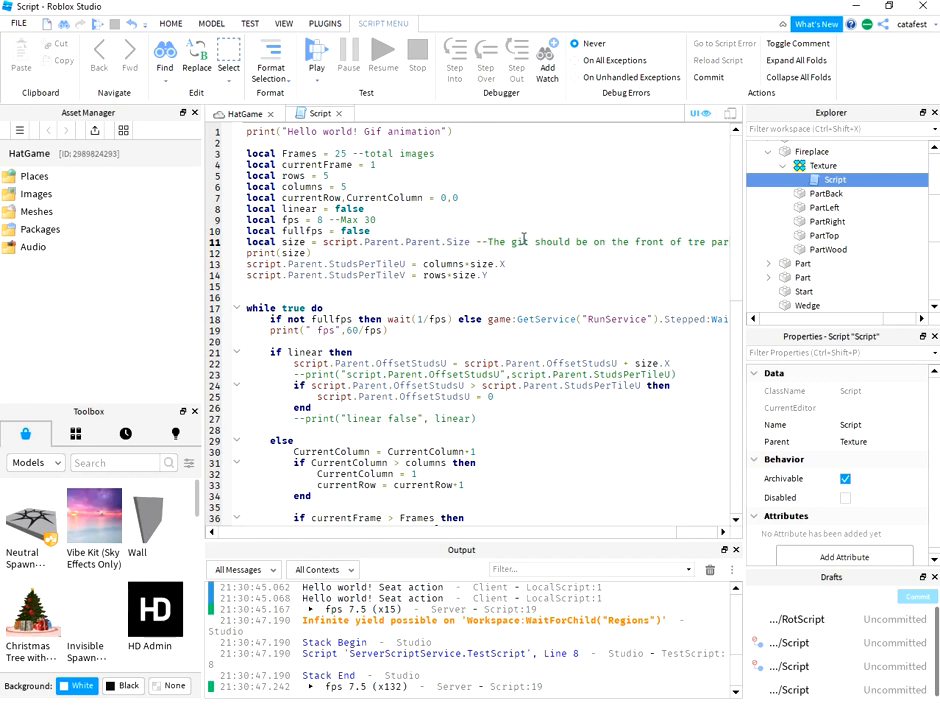
pyautogui.moveTo(433, 426)
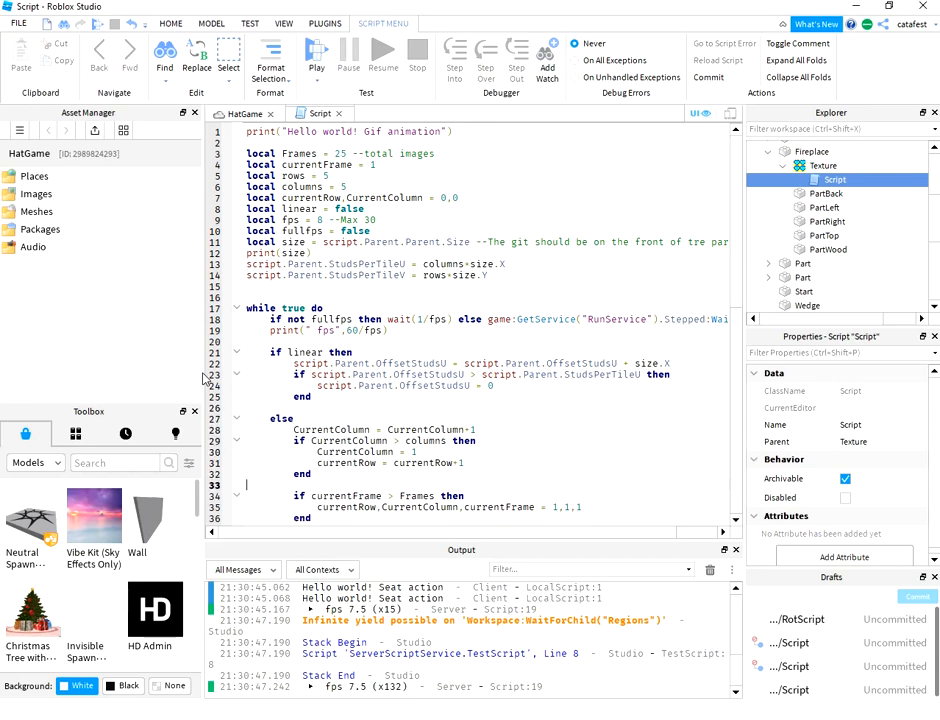
pyautogui.scroll(-3)
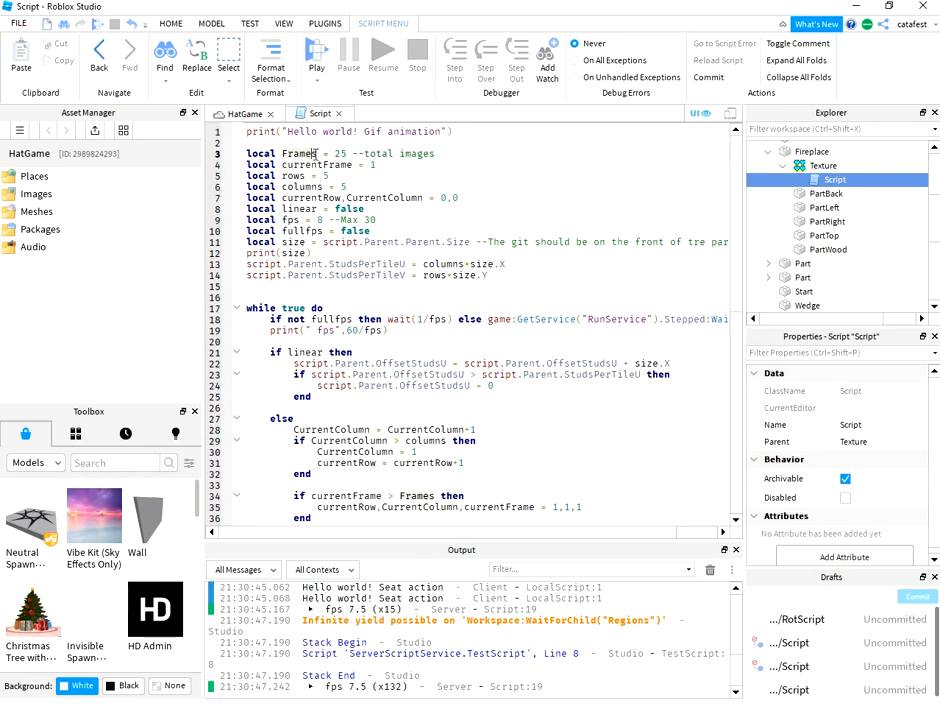
pyautogui.doubleClick(321, 153)
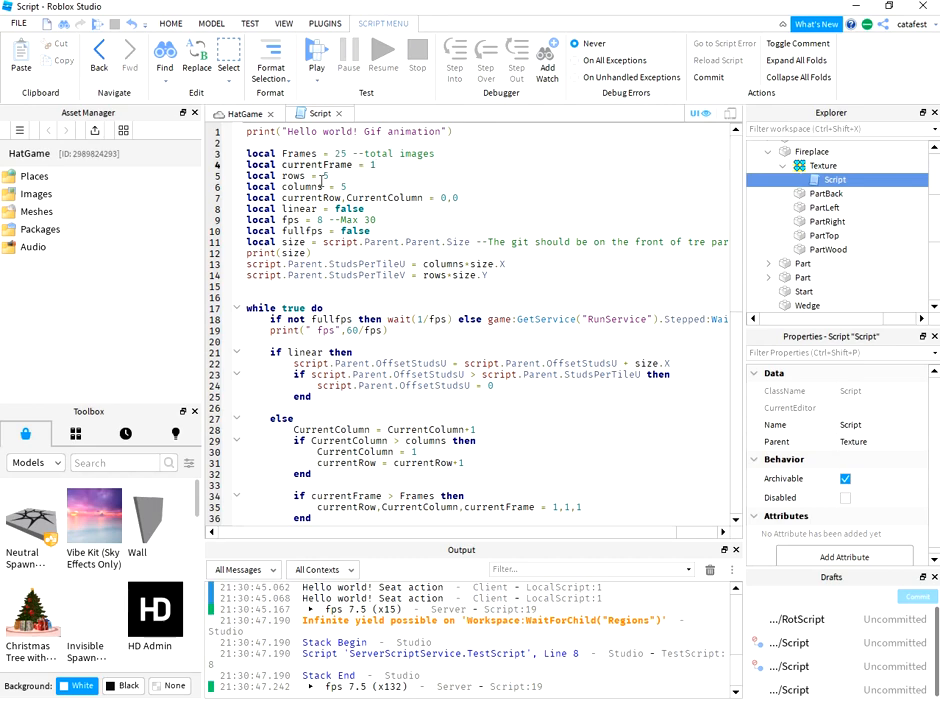
pyautogui.doubleClick(303, 187)
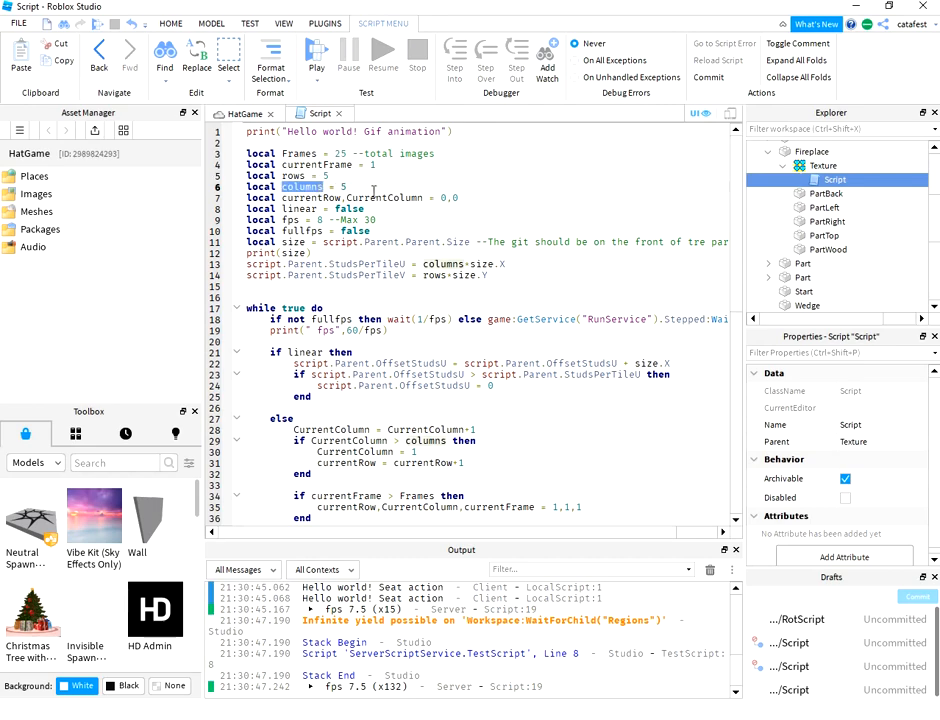
pyautogui.moveTo(388, 217)
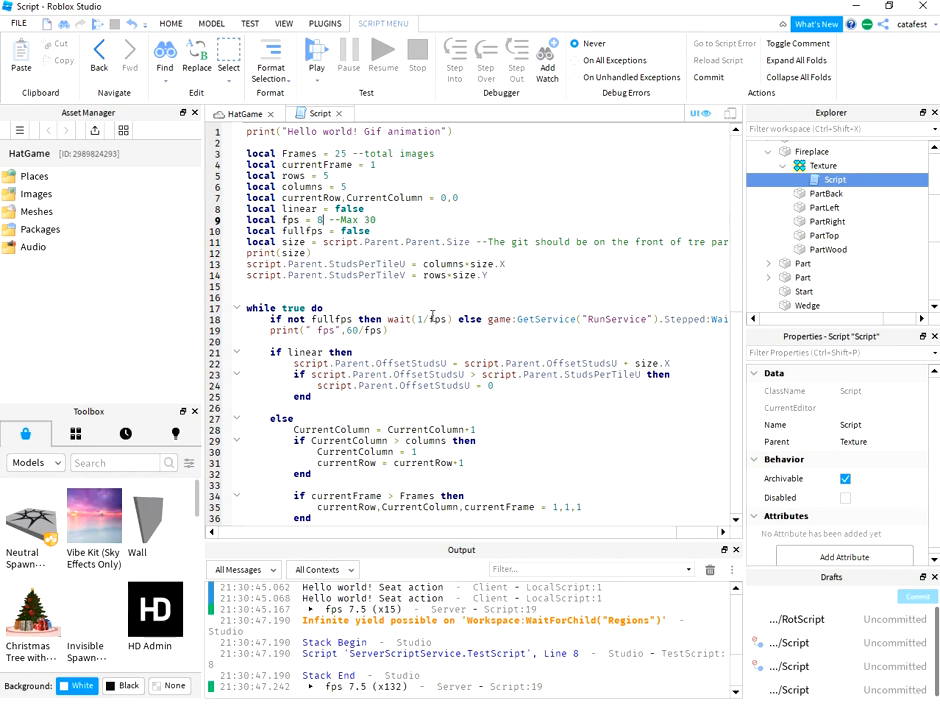
pyautogui.doubleClick(418, 318)
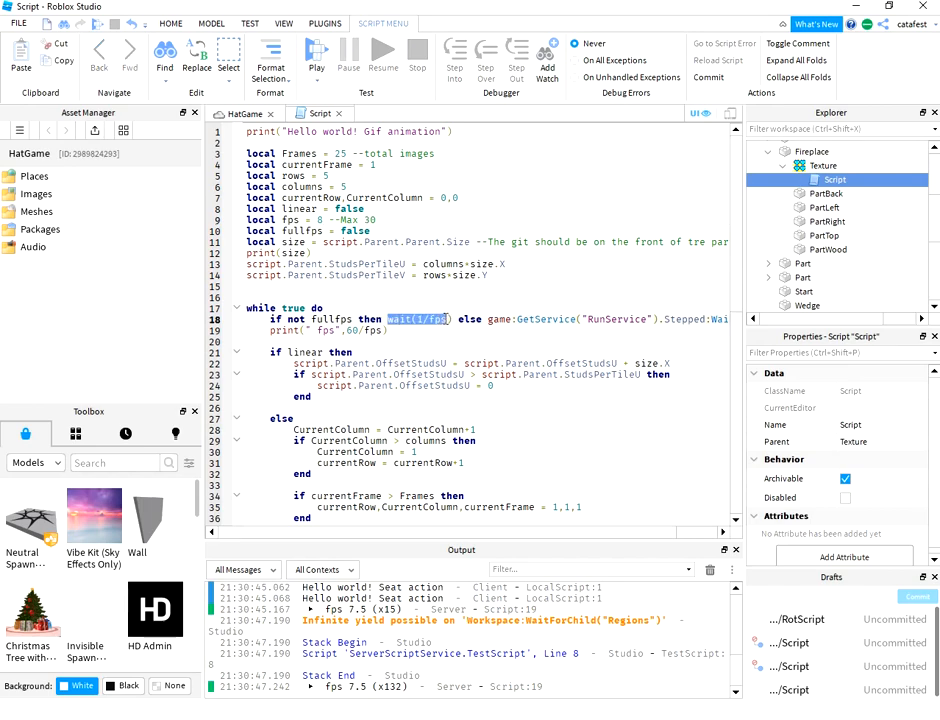
pyautogui.moveTo(476, 283)
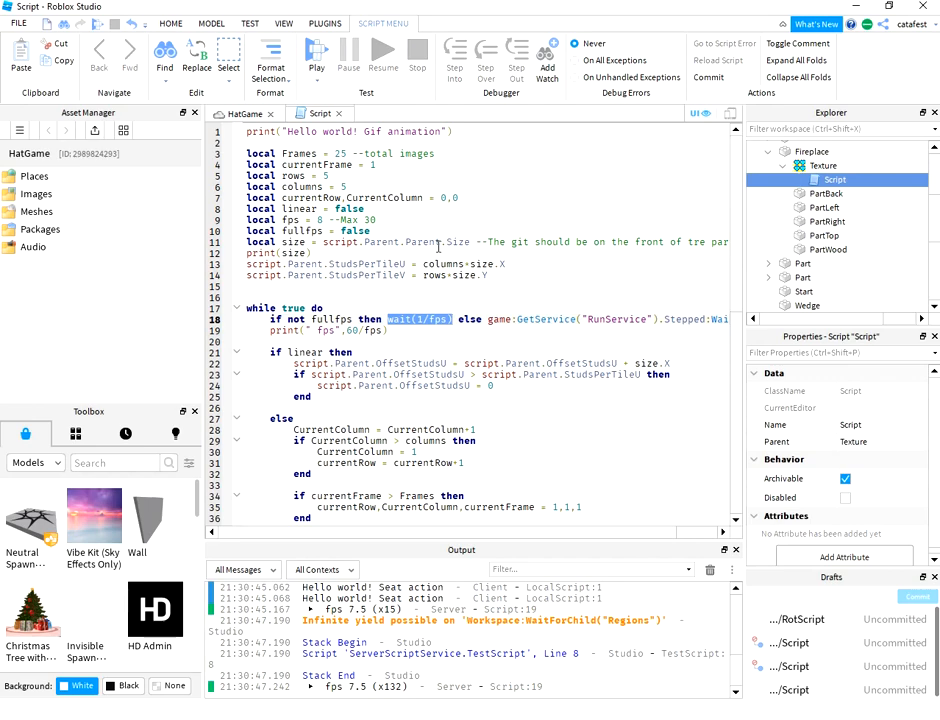
pyautogui.scroll(-3)
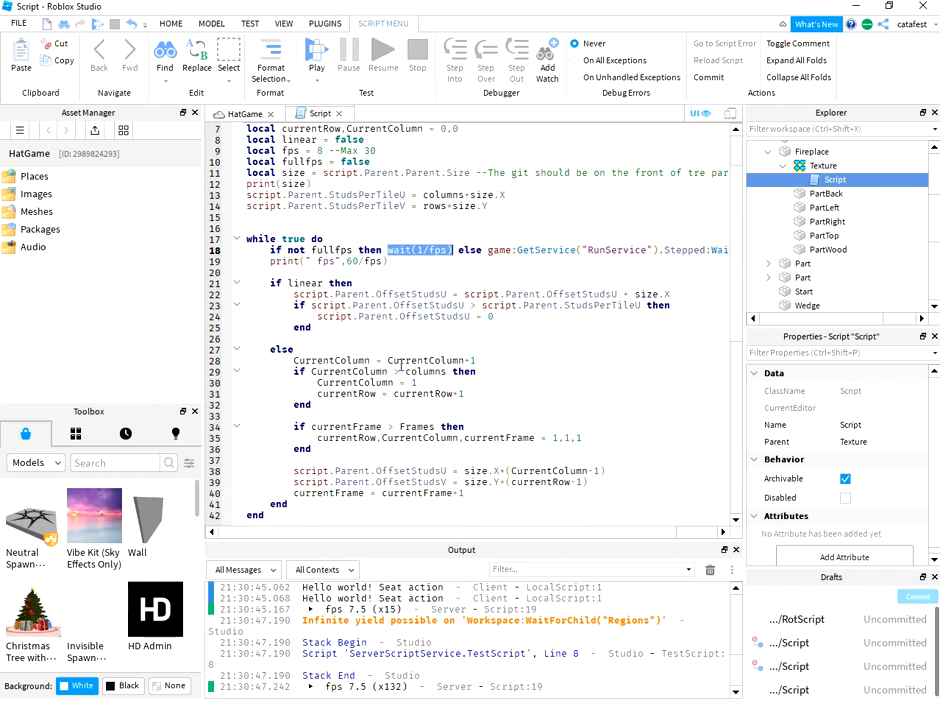
pyautogui.scroll(-3)
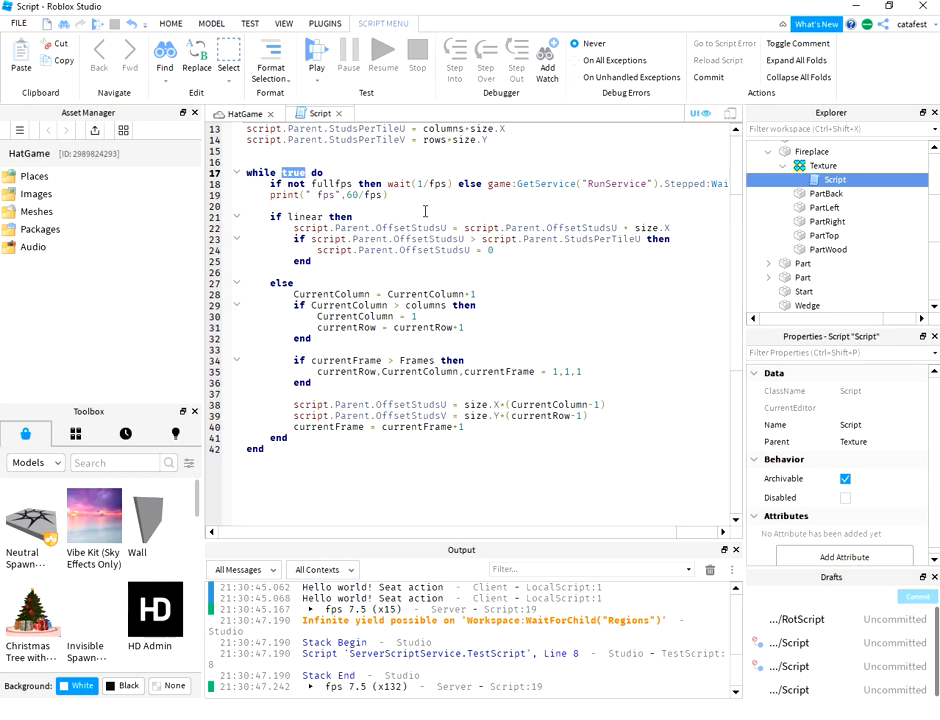
pyautogui.doubleClick(617, 183)
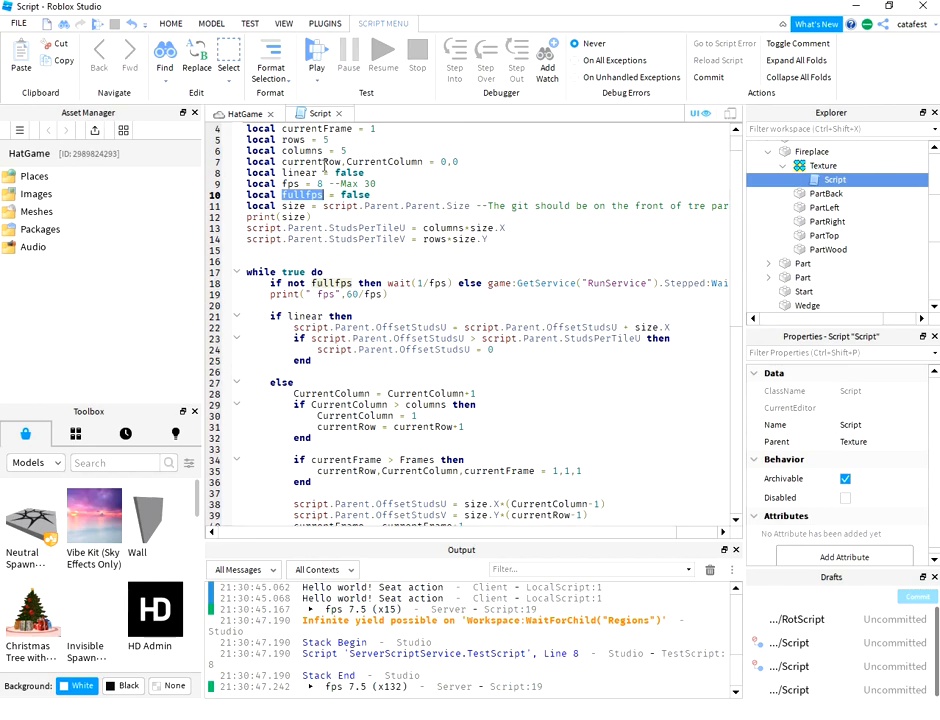
pyautogui.scroll(-3)
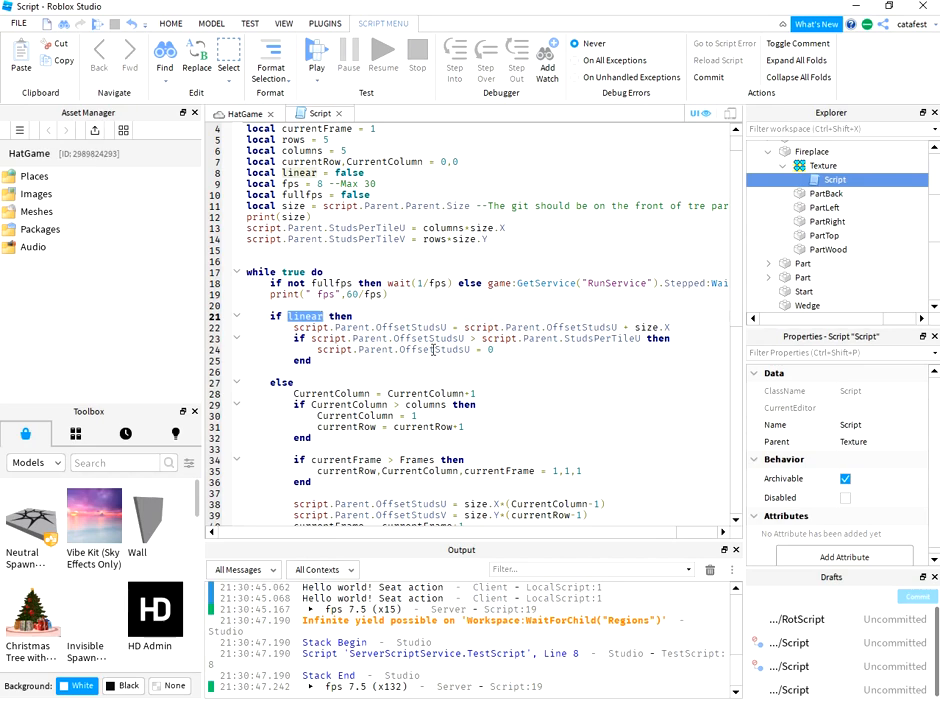
pyautogui.doubleClick(435, 351)
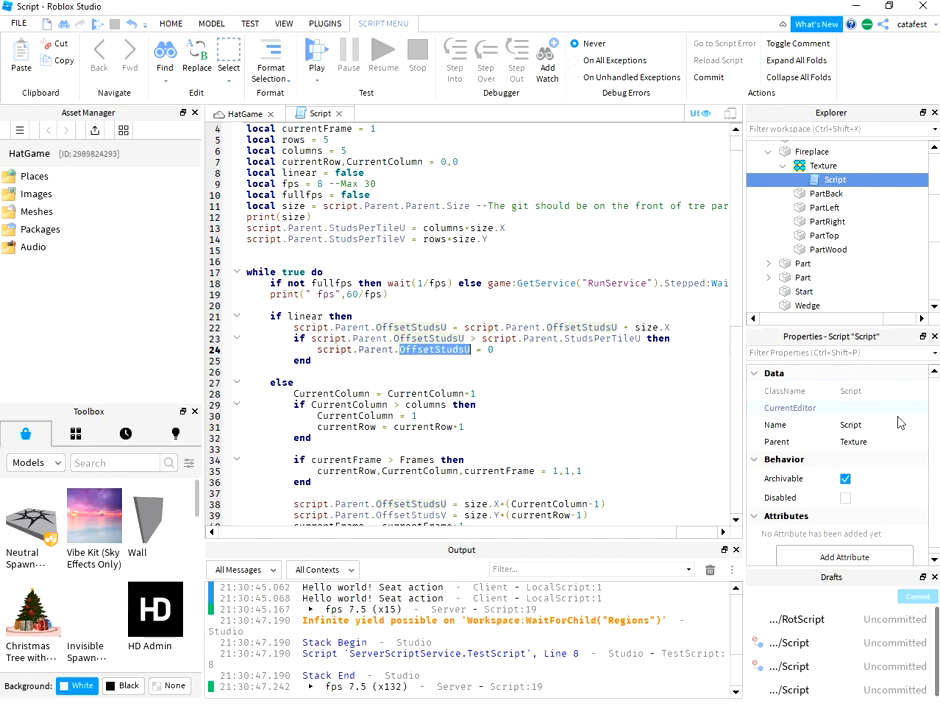
pyautogui.click(825, 166)
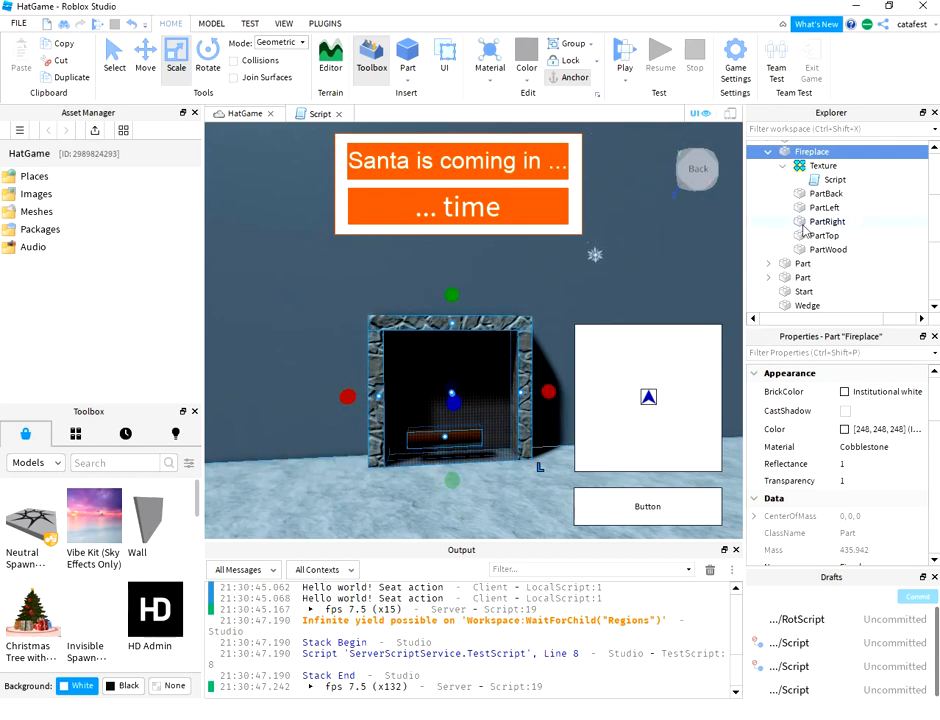
# Step: Select the Fireplace's Texture to show its offset, tiling and image properties
pyautogui.click(814, 166)
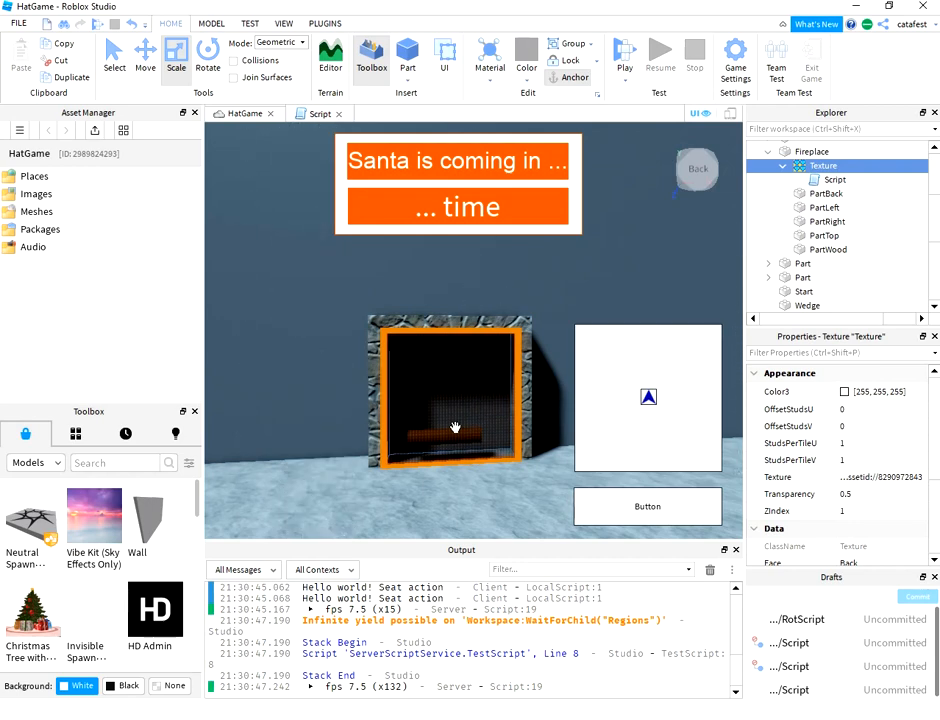
pyautogui.moveTo(740, 442)
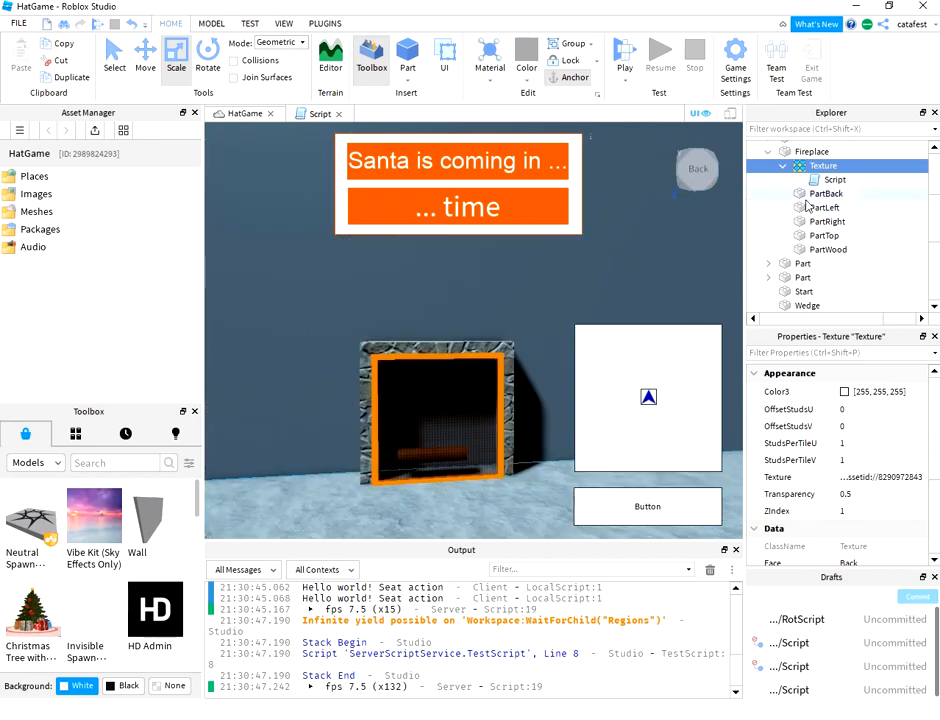
# Step: Inspect the PartBack glass and PartWood log properties, then start a play-test
pyautogui.click(825, 193)
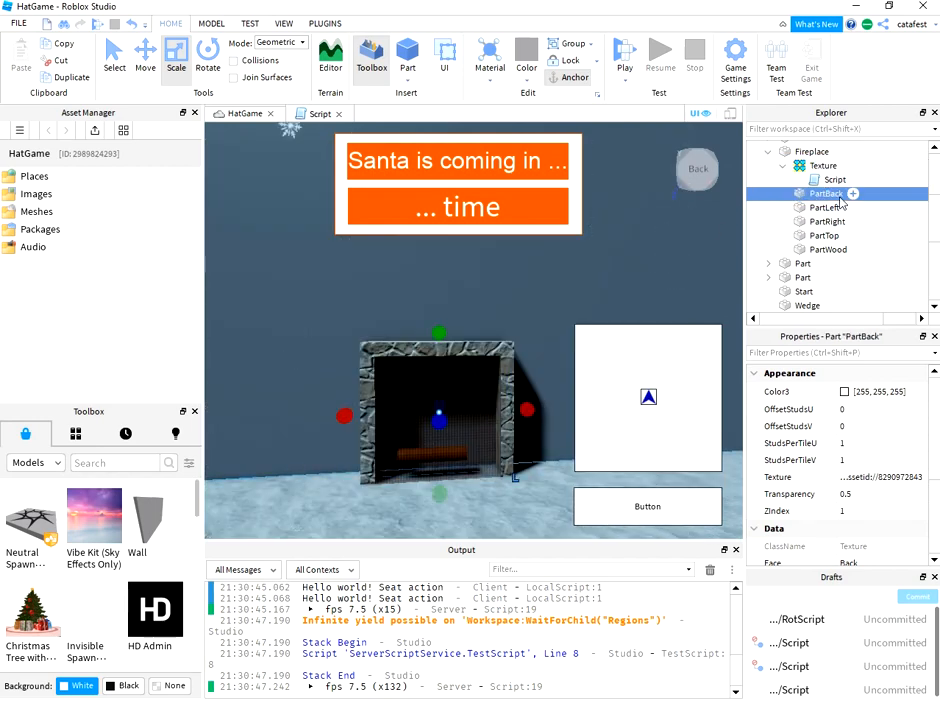
pyautogui.click(826, 193)
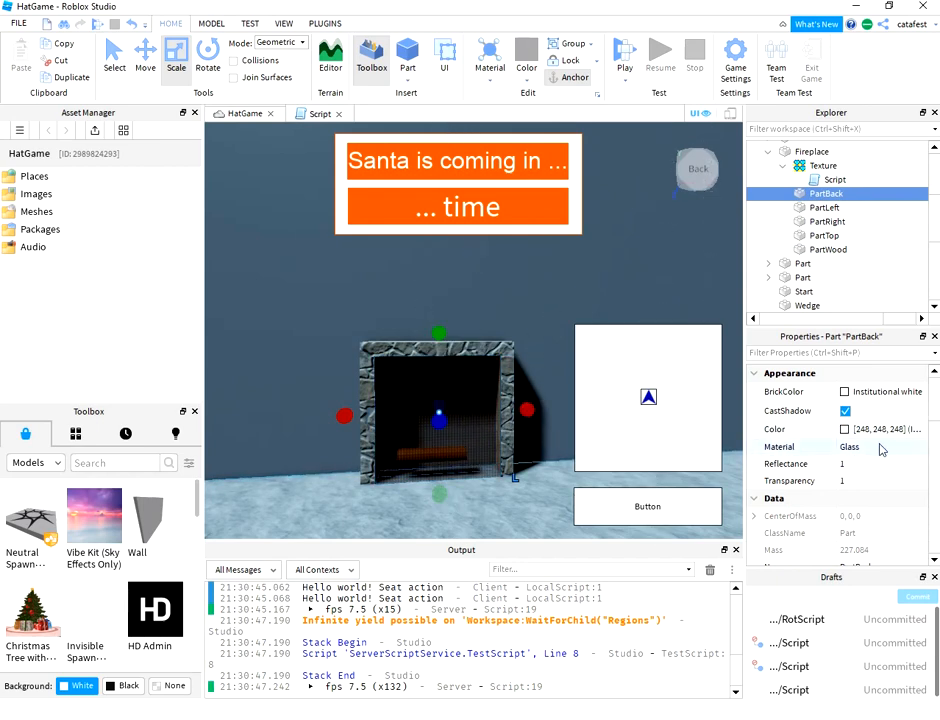
pyautogui.click(880, 447)
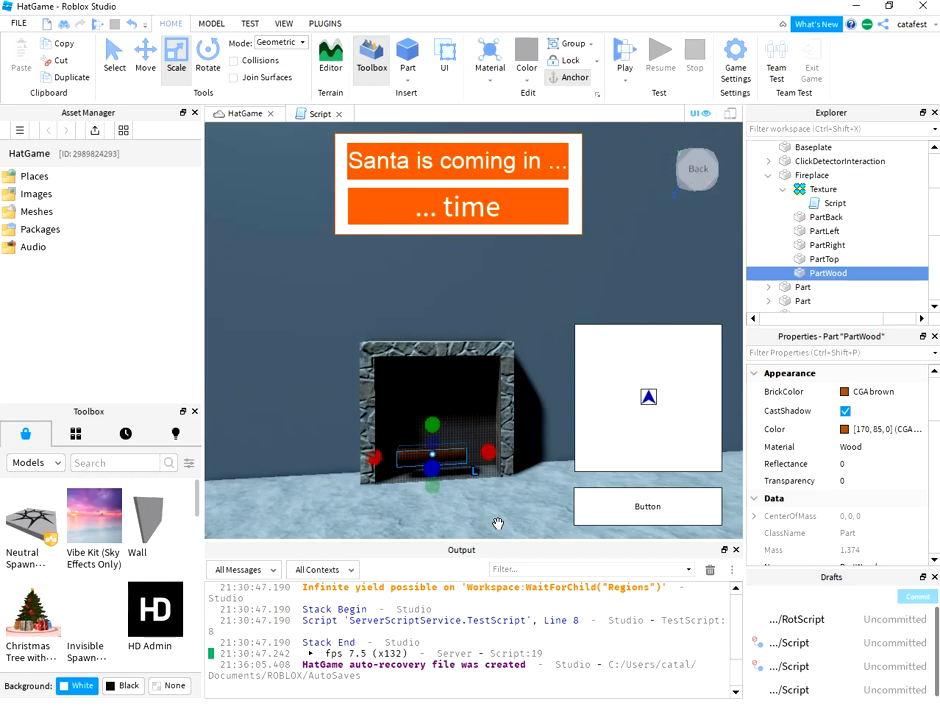
pyautogui.click(625, 48)
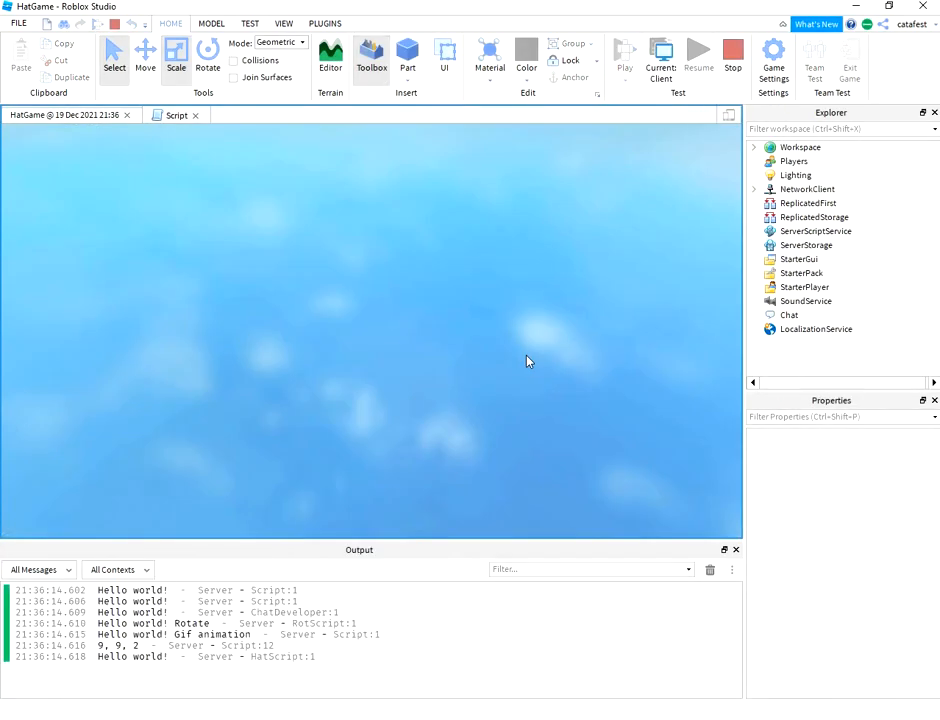
# Step: Watch the animated fireplace flames in the running play-test, then stop it
pyautogui.click(624, 54)
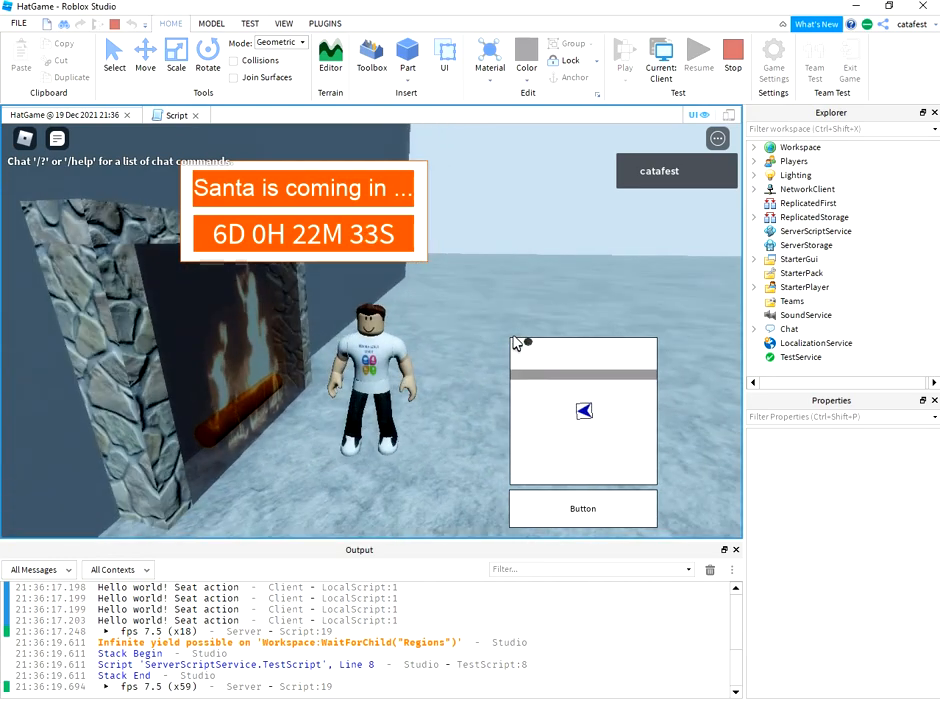
pyautogui.click(407, 55)
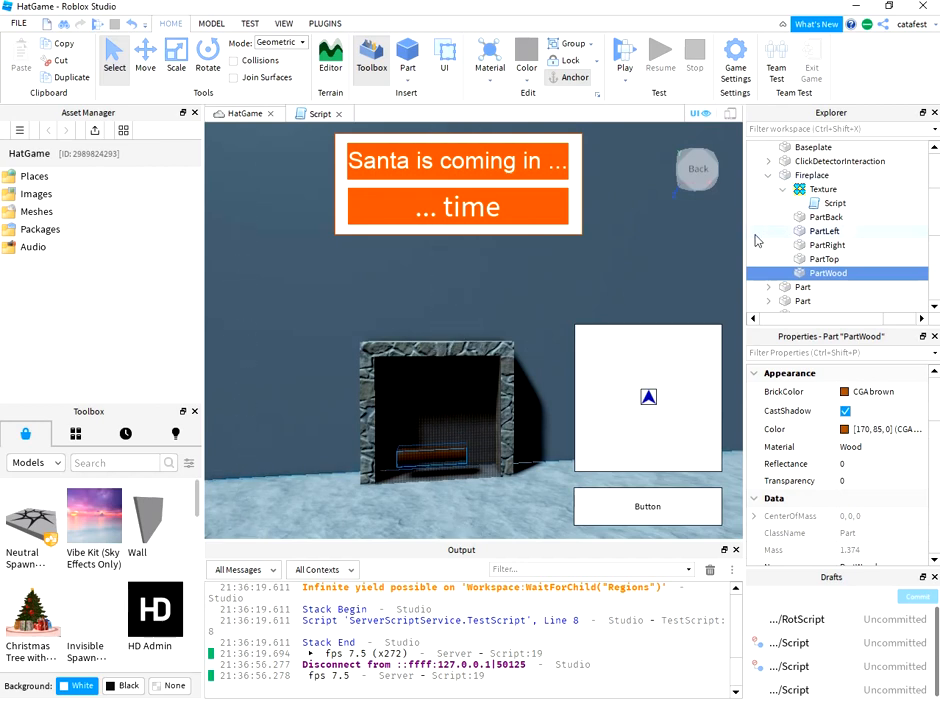
pyautogui.click(823, 189)
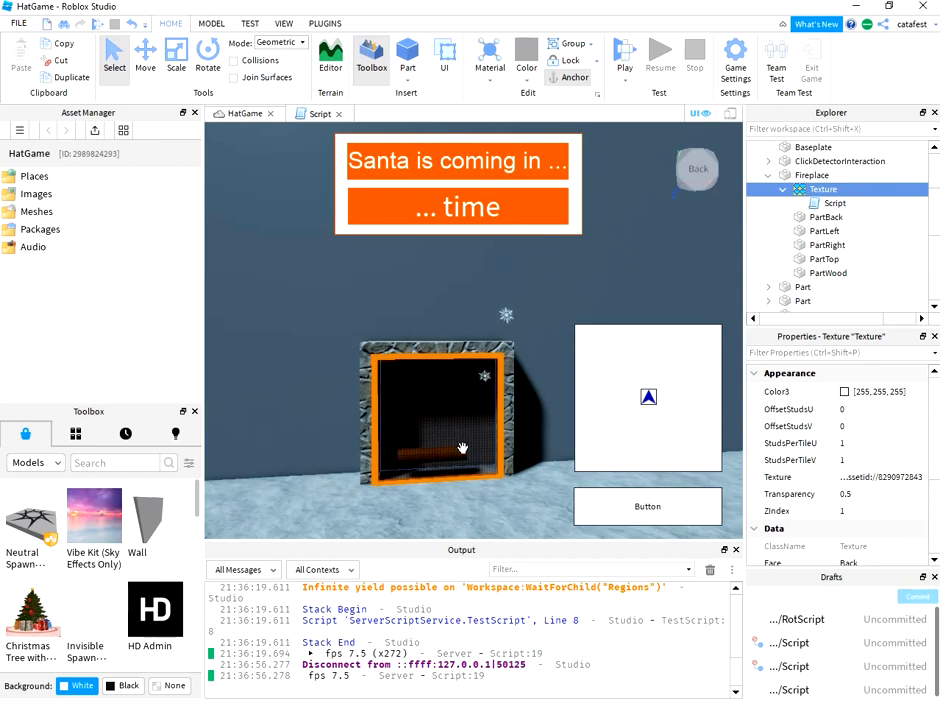
pyautogui.click(807, 147)
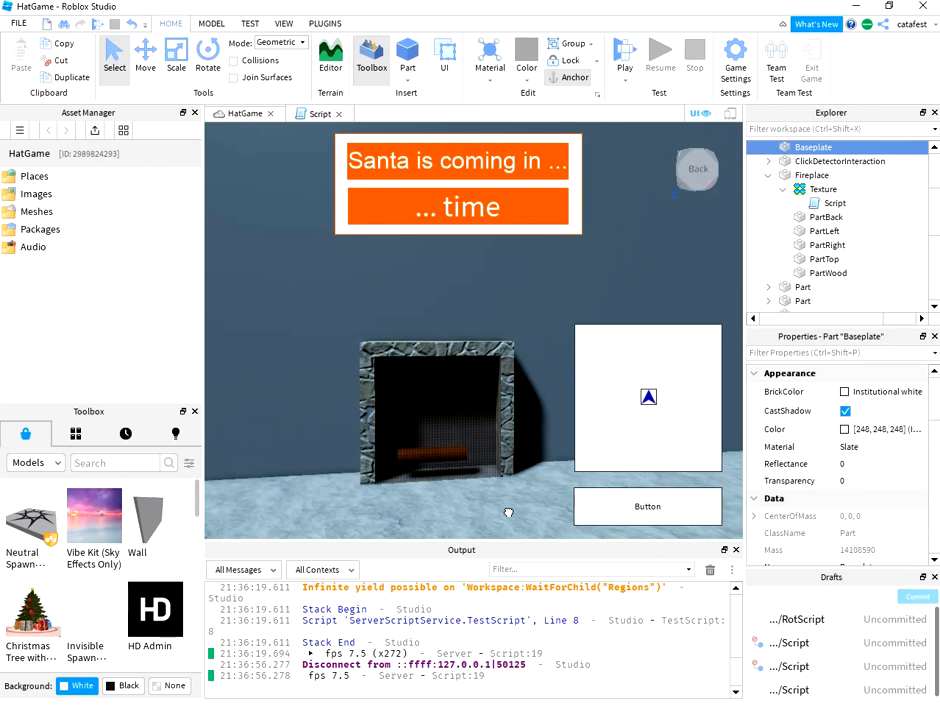
pyautogui.moveTo(509, 508)
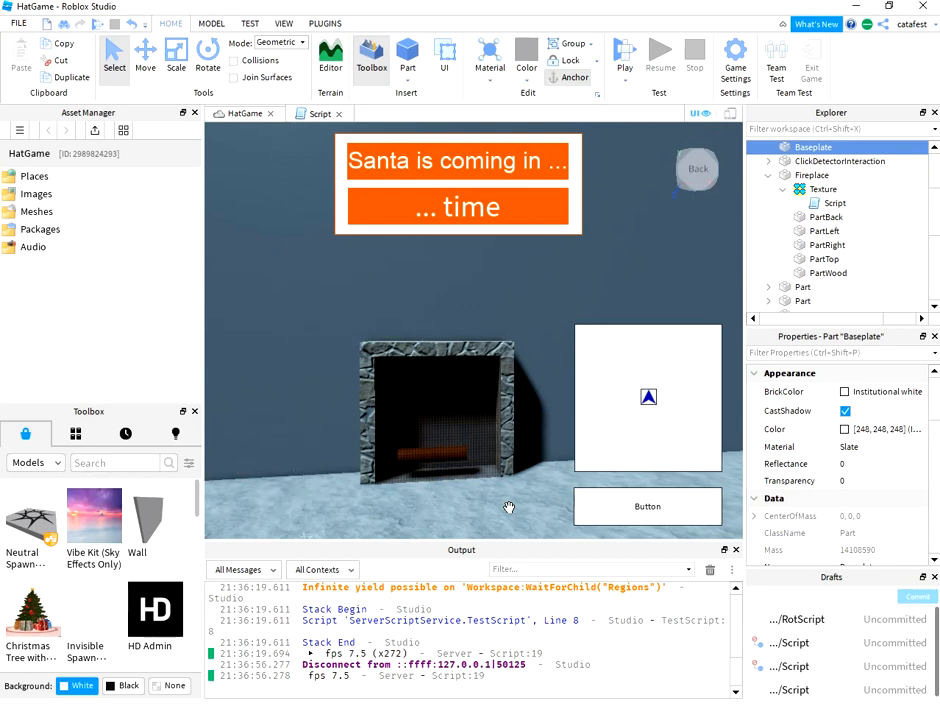
pyautogui.moveTo(565, 285)
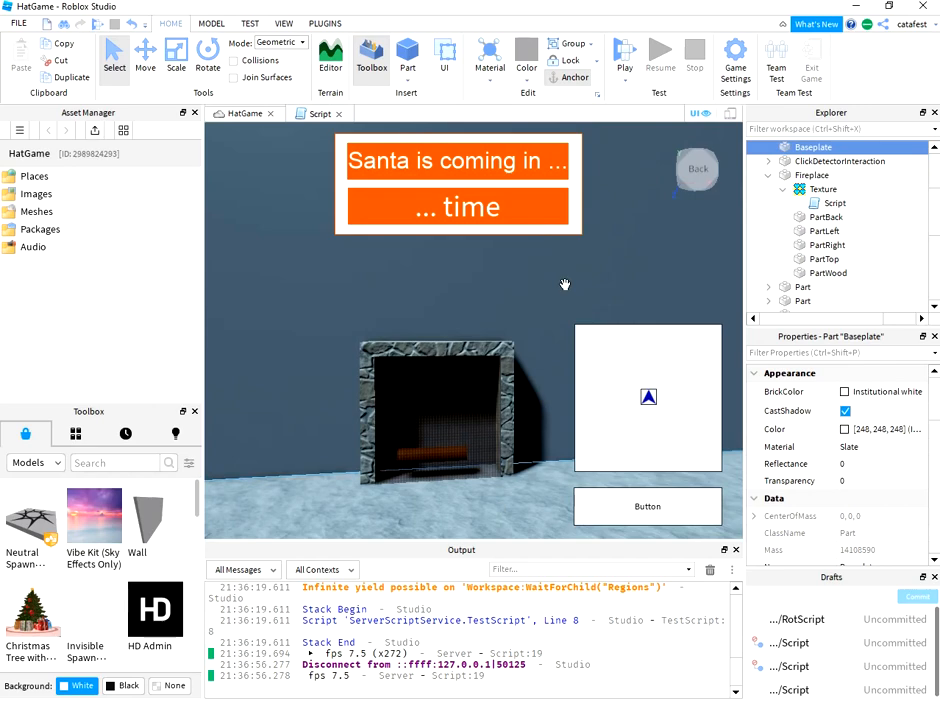